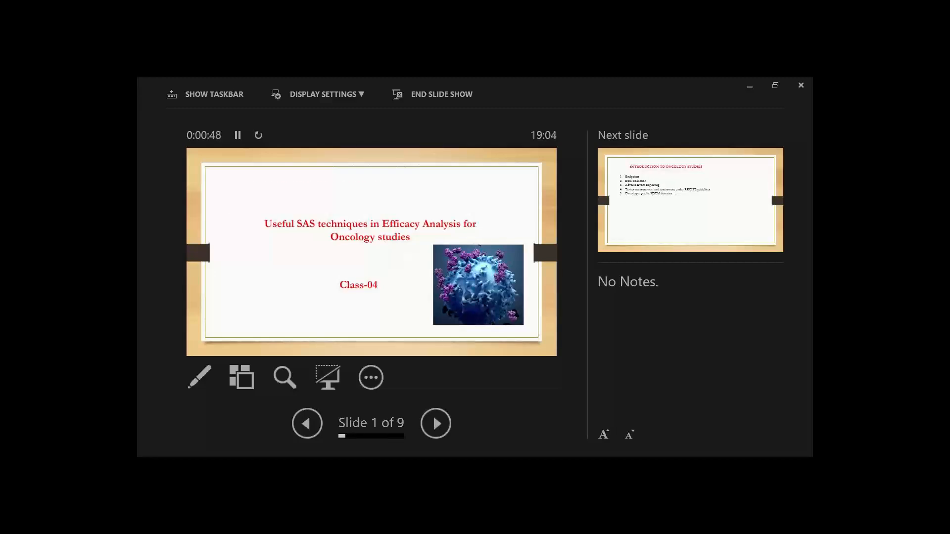
- Advance from the title slide to slide 2, Introduction to Oncology Studies
click(436, 423)
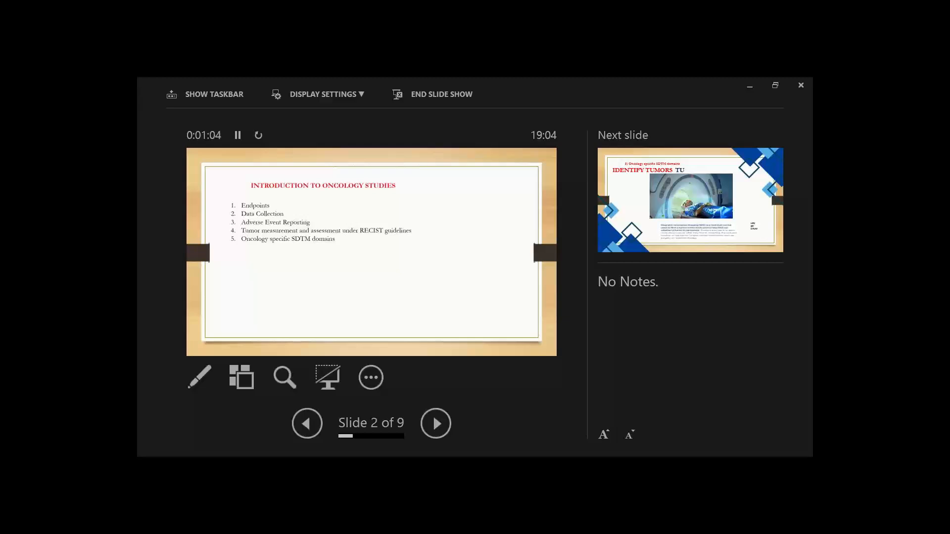
- Advance to slide 3, the Identify Tumors TU slide describing MRI
click(435, 423)
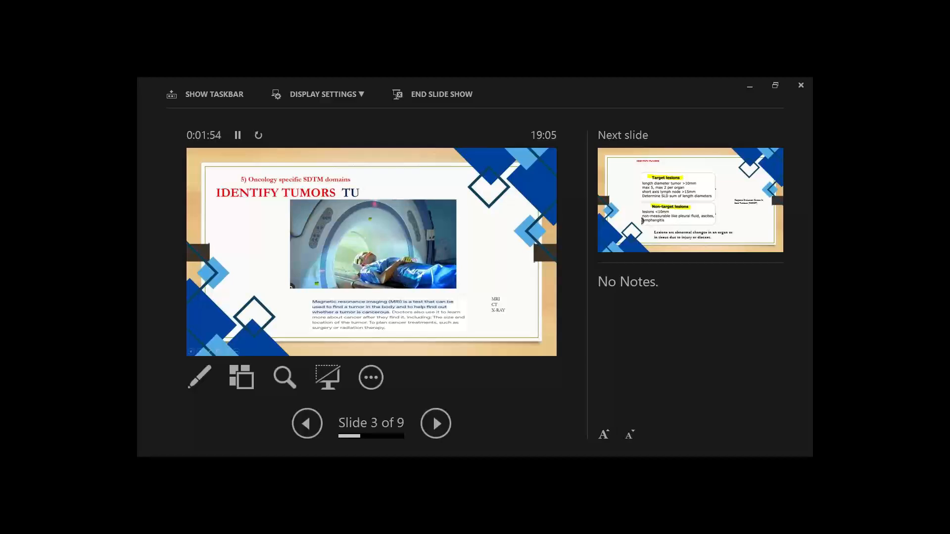
- Advance to slide 4, defining target and non-target lesions
click(436, 424)
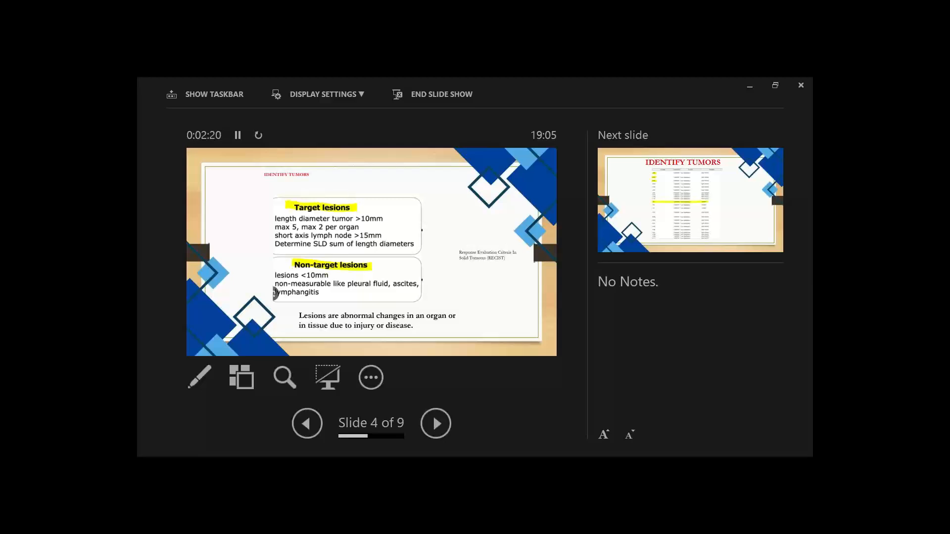
- Advance to slide 5, the Identify Tumors table with highlighted rows
click(436, 423)
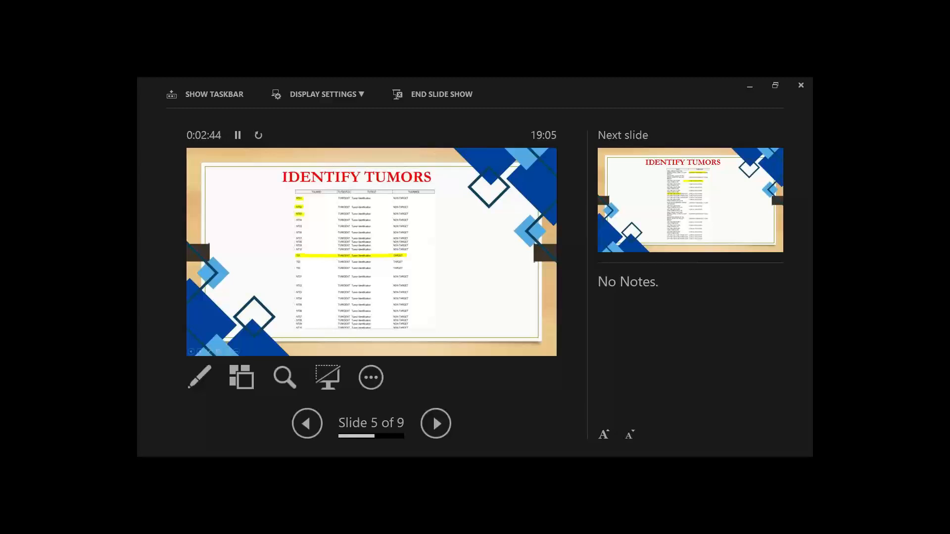
- Advance to slide 6, the tumor locations and evaluation methods table
click(435, 423)
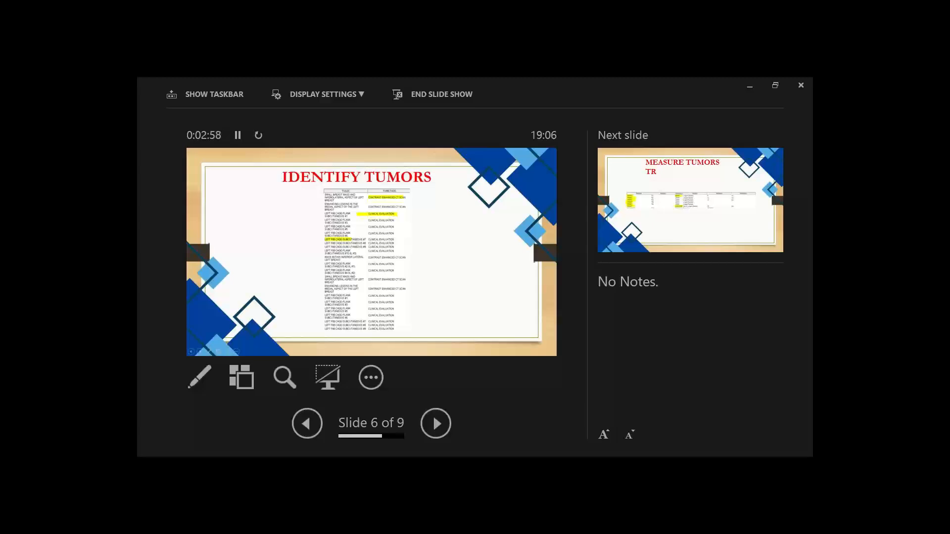
- Advance to slide 7, the Measure Tumors TR slide with its measurement table
click(435, 423)
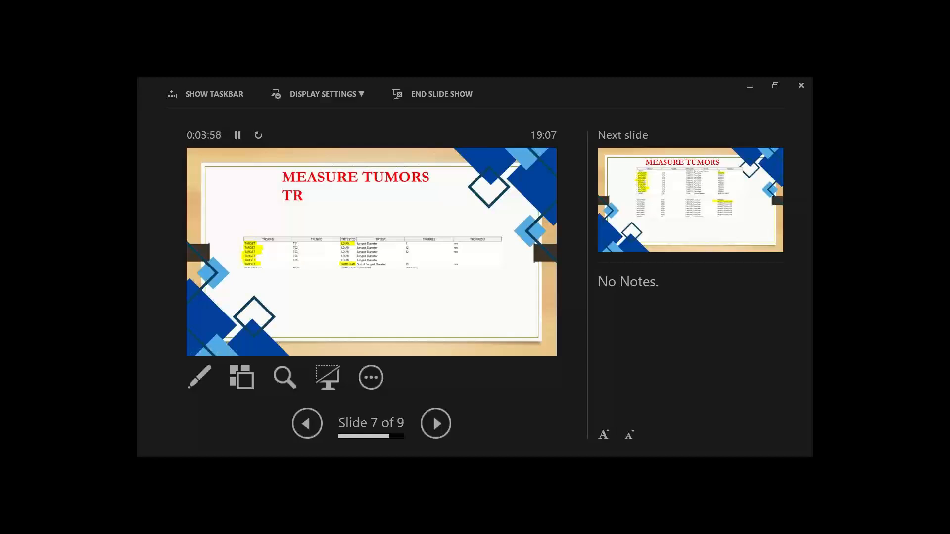
- Advance past the non-target measurements slide 8 to final slide 9, Access Response RS
click(435, 423)
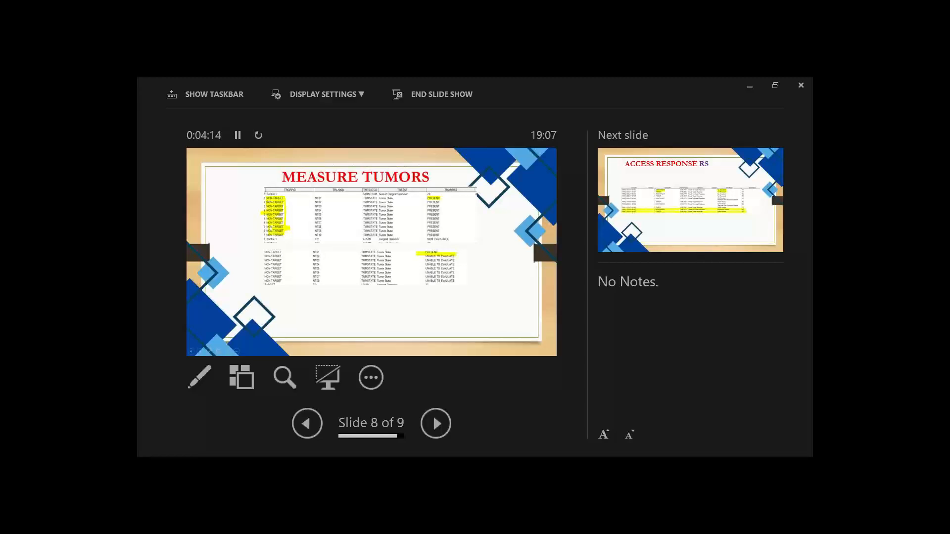
click(436, 424)
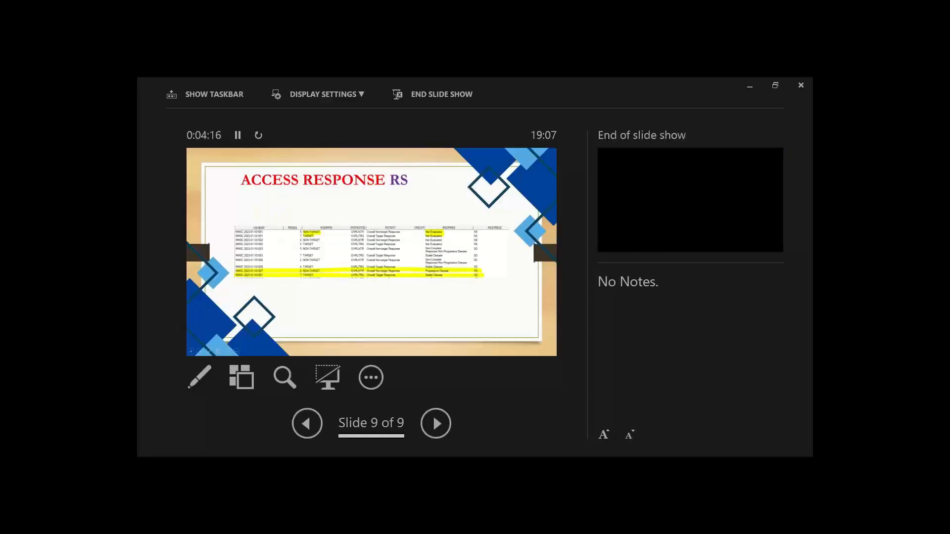